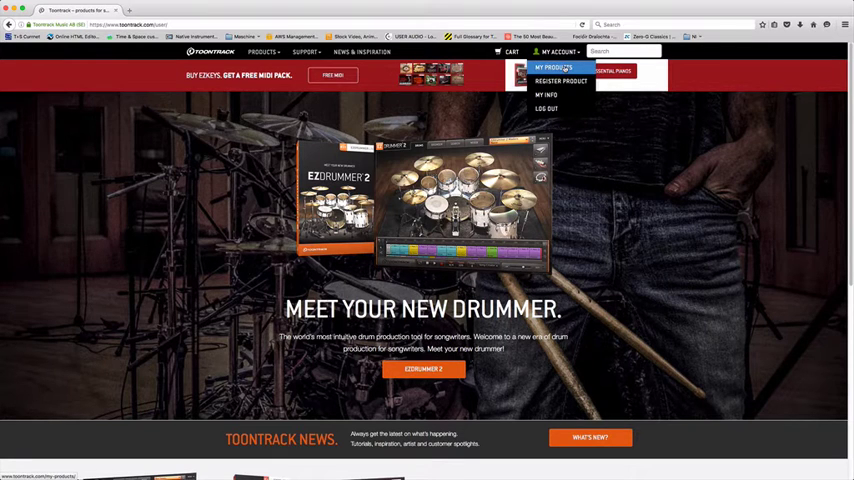
Open My Products, glance at Register Product, then return to My Products.
left_click(552, 67)
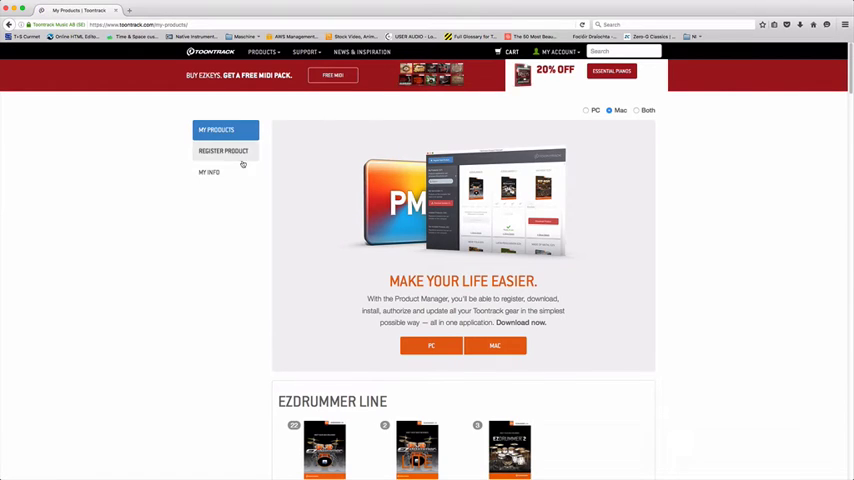
left_click(223, 150)
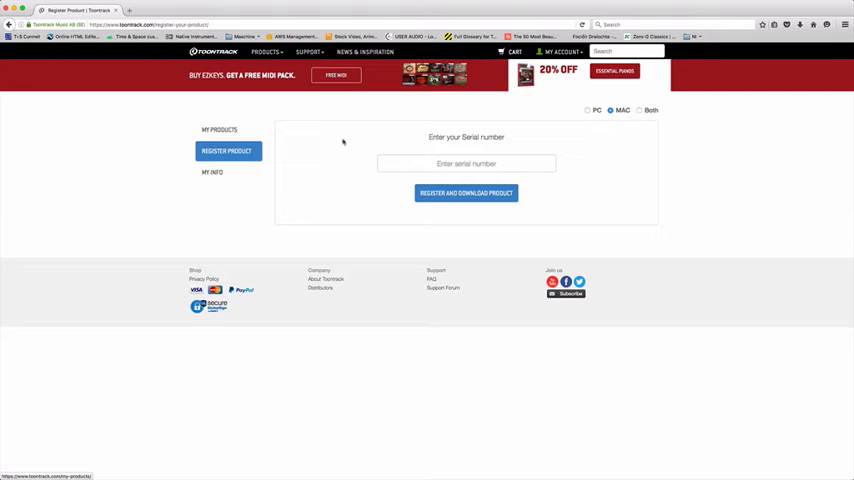
left_click(219, 130)
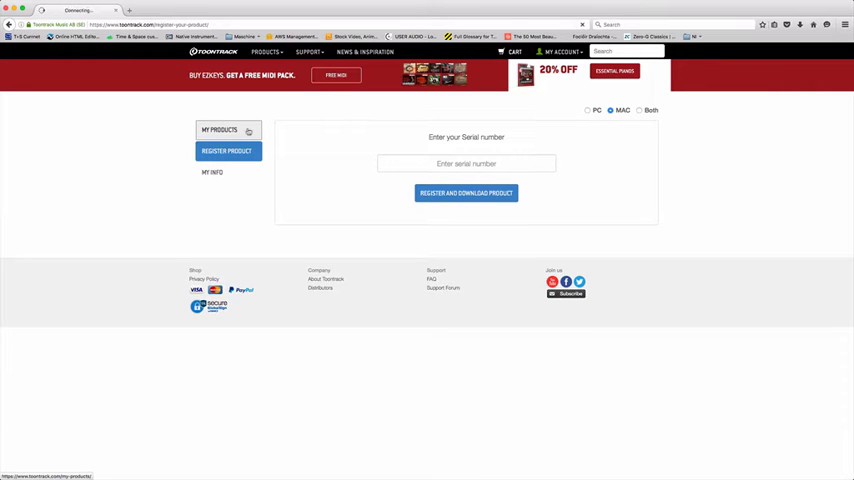
left_click(218, 130)
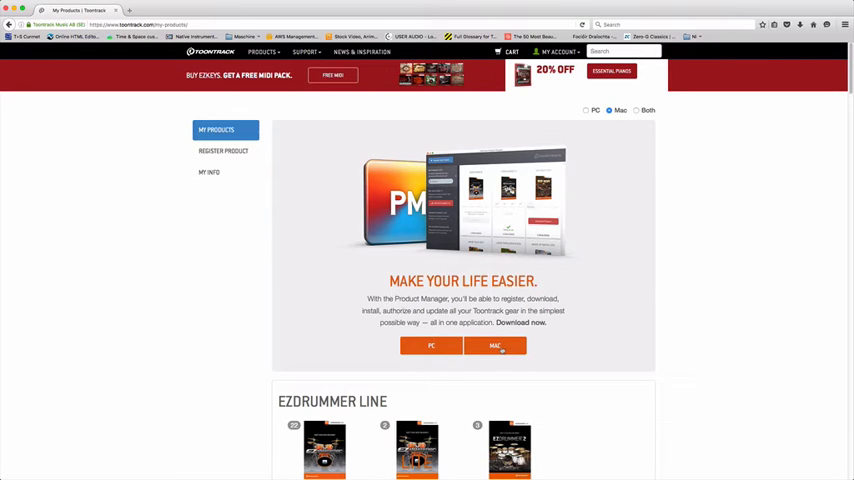
Download the Mac Product Manager installer, save the file, and launch it.
left_click(495, 346)
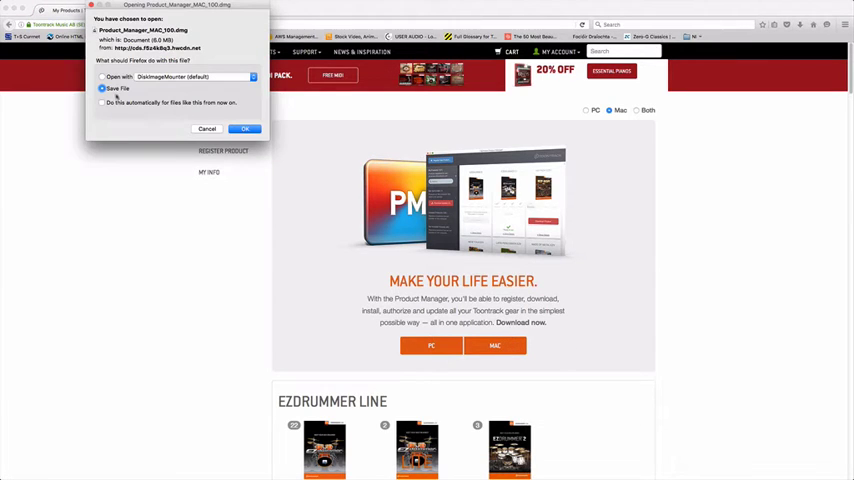
left_click(245, 128)
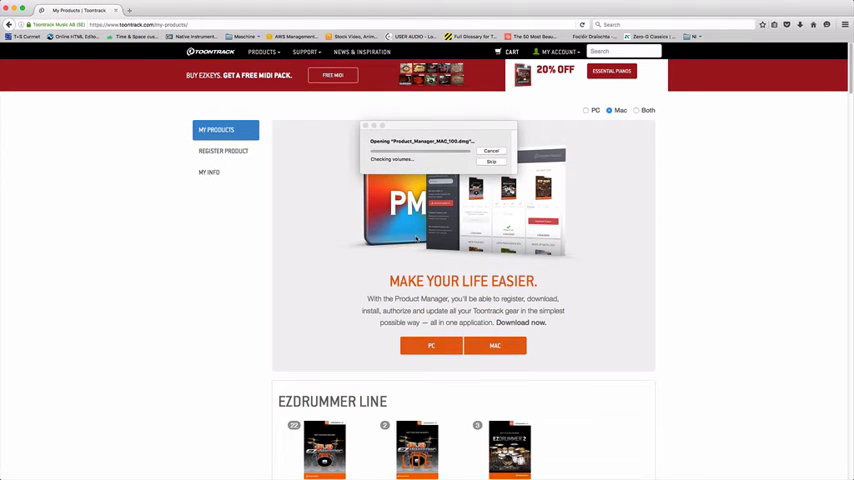
left_click(491, 151)
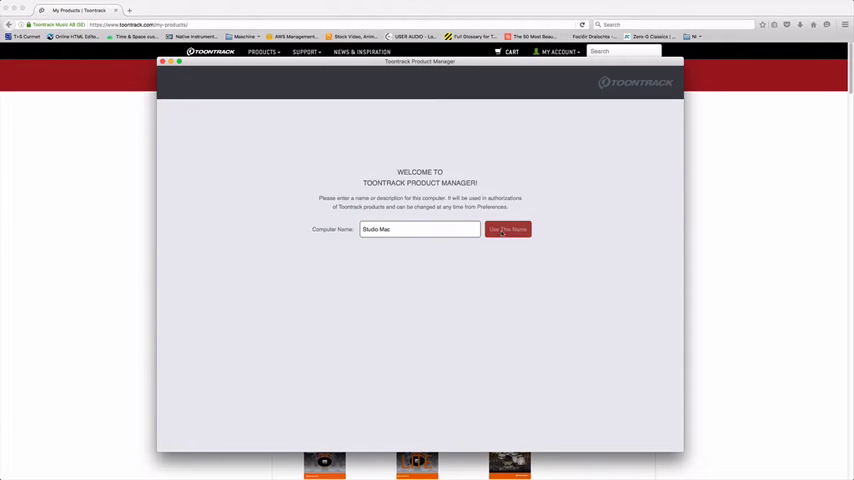
Accept Studio Mac as the computer name and start entering the account email.
left_click(508, 229)
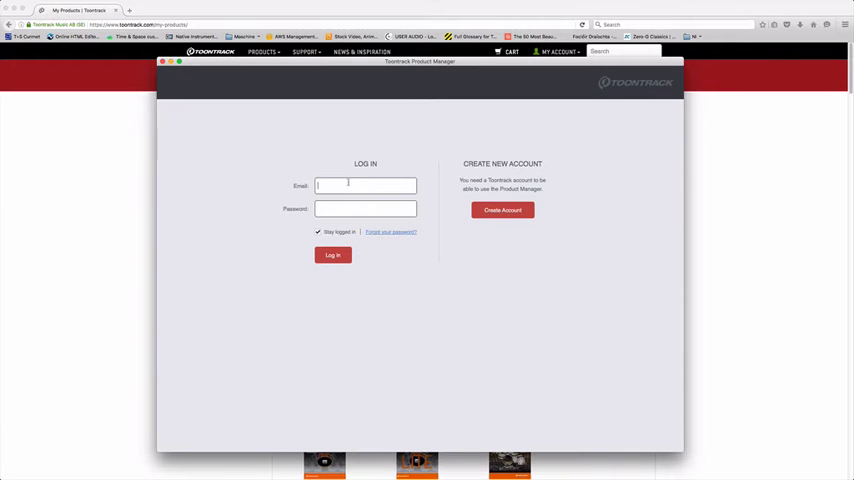
left_click(332, 255)
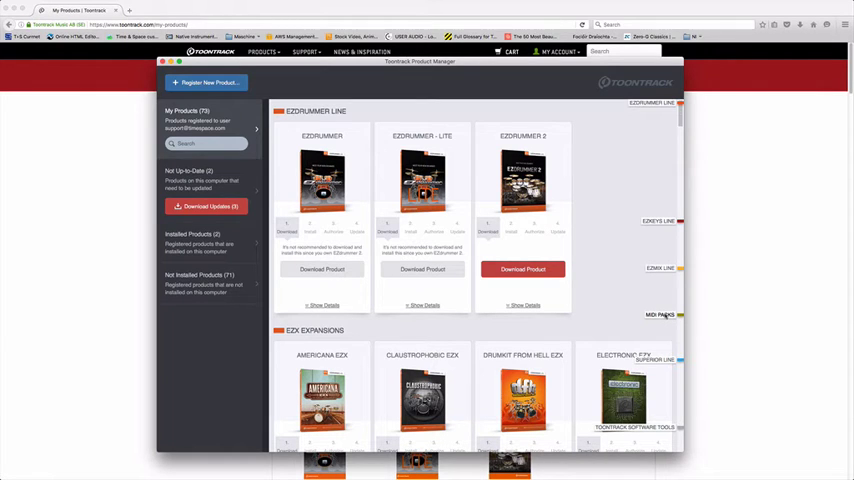
mouse_move(664, 362)
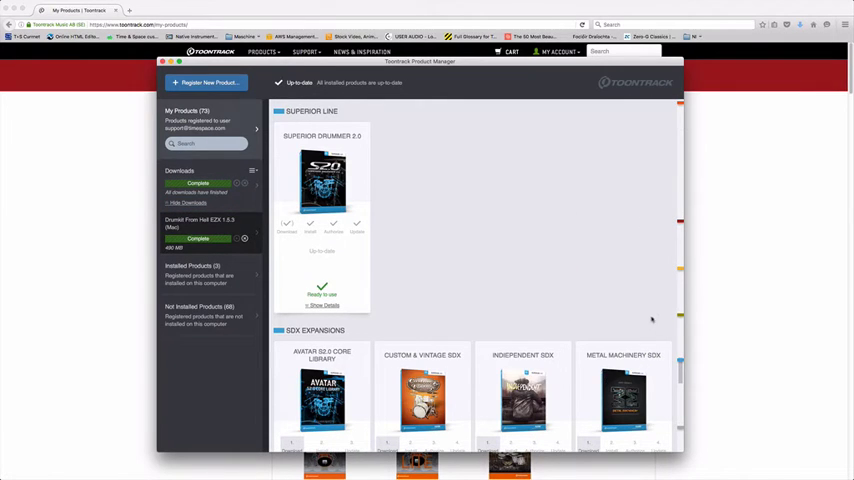
Browse the expansions list and bring up the Register New Product serial prompt.
scroll("up", 3)
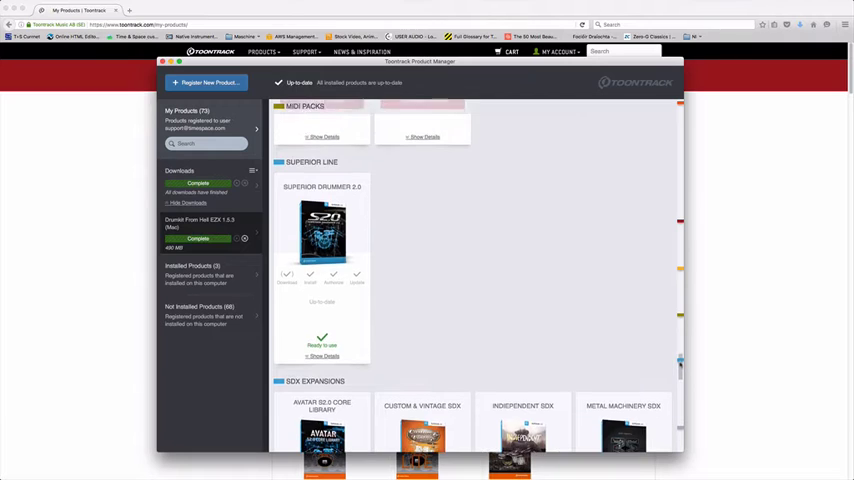
scroll("down", 3)
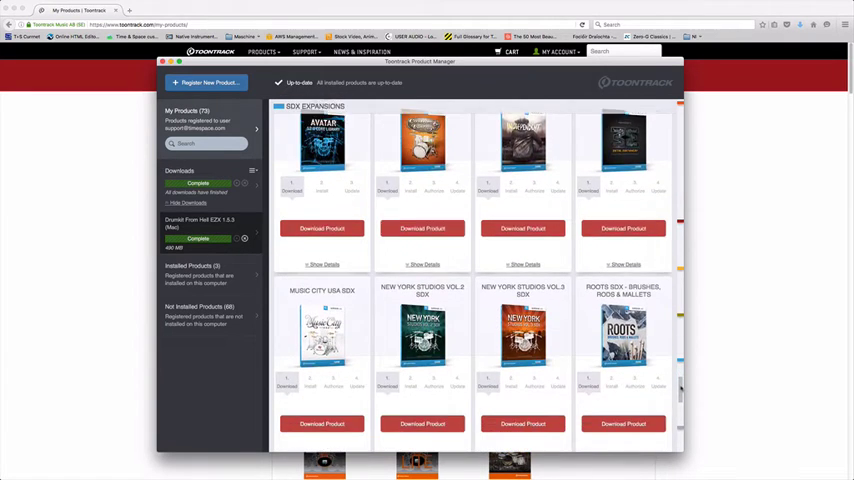
scroll("down", 3)
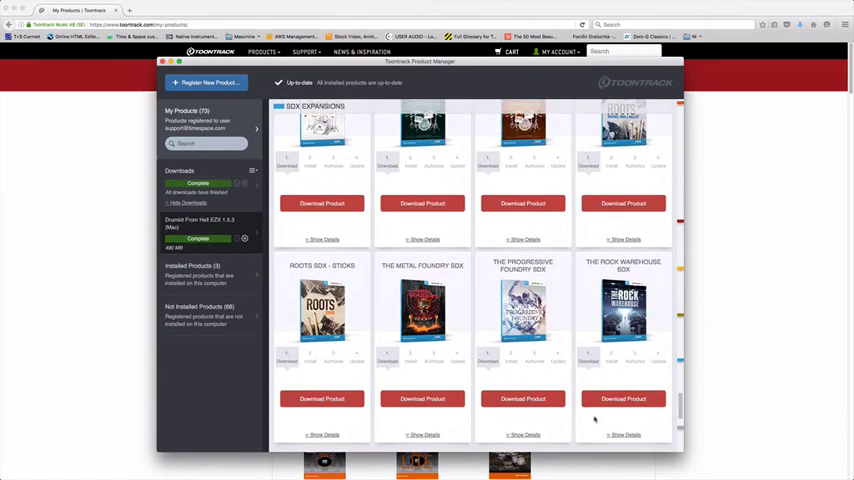
left_click(523, 402)
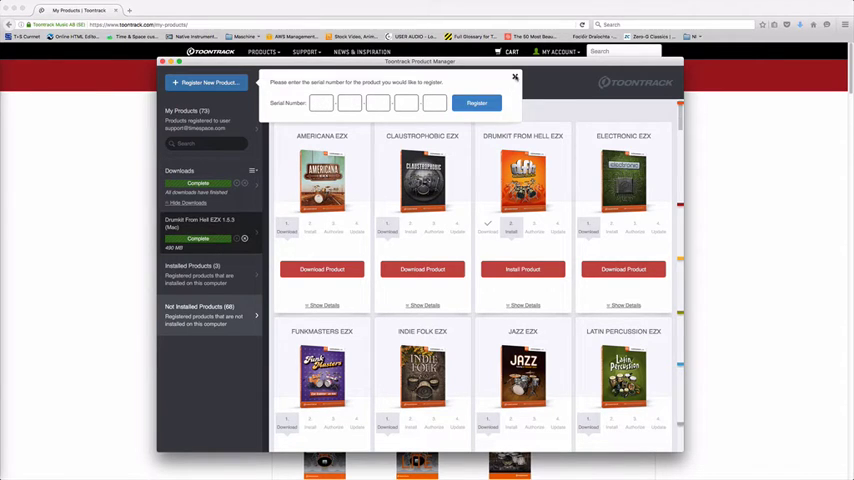
Close the registration prompt and download EZdrummer 2 and Drumkit From Hell EZX.
left_click(515, 77)
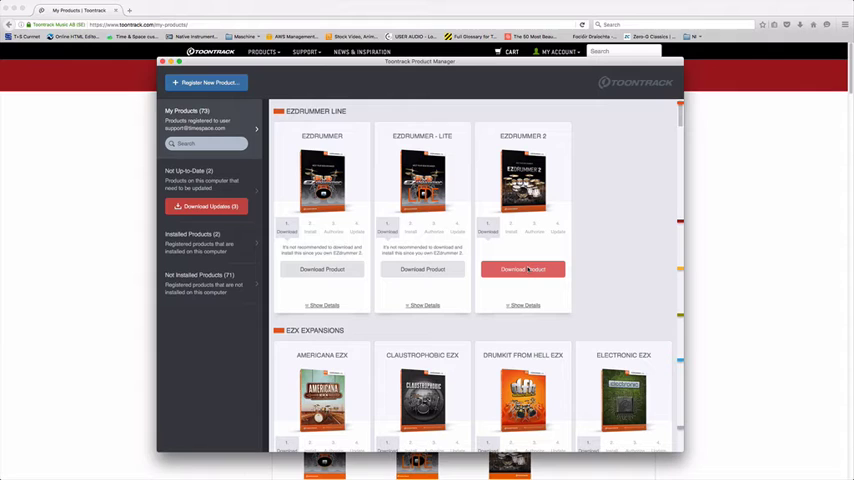
left_click(522, 269)
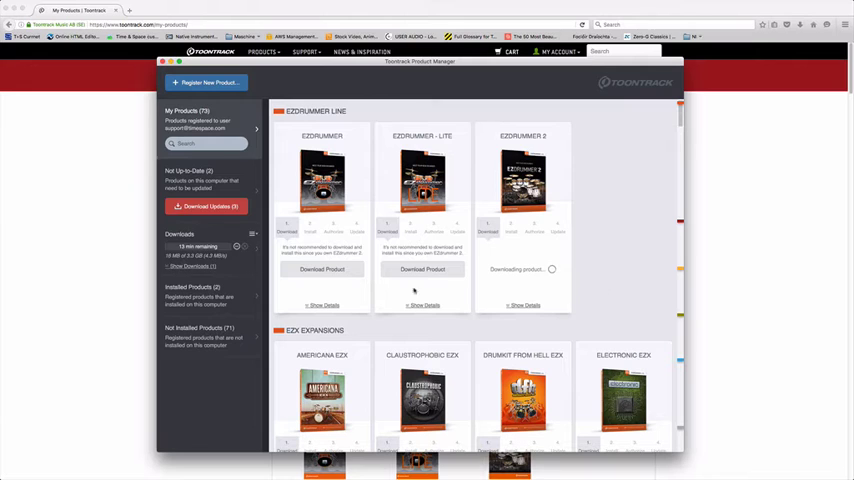
scroll("down", 3)
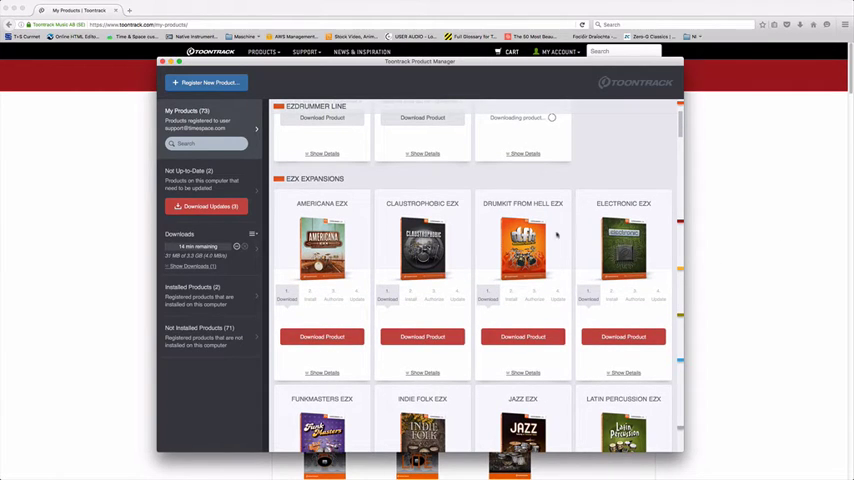
left_click(522, 336)
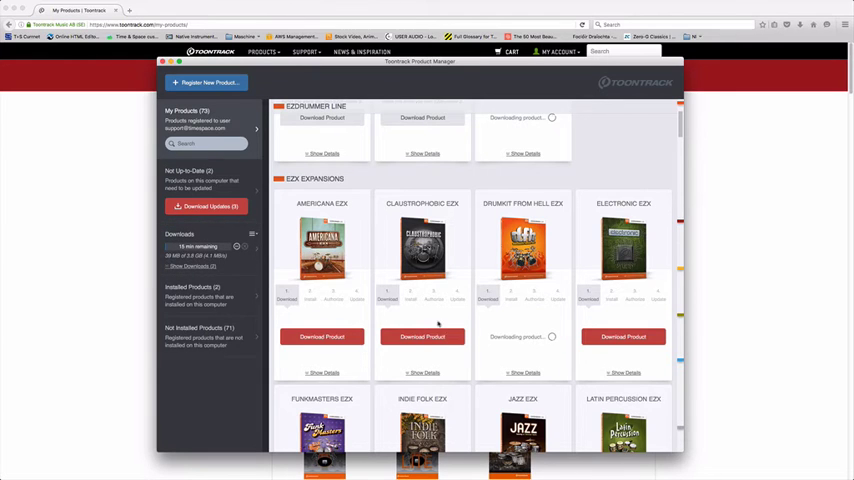
left_click(190, 266)
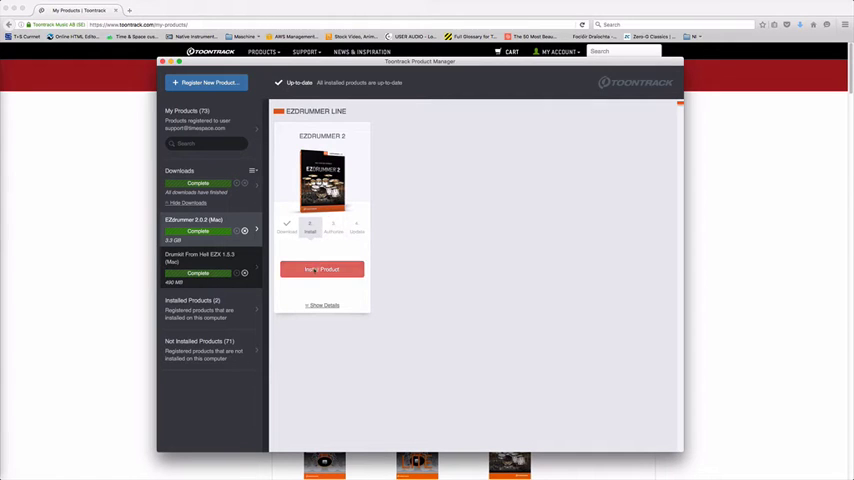
Run the EZdrummer 2 installer through to completion and close it.
left_click(322, 269)
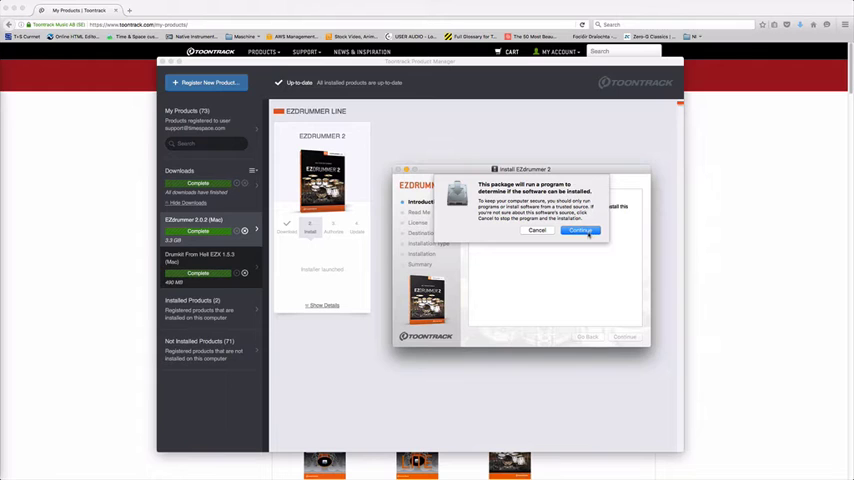
left_click(580, 230)
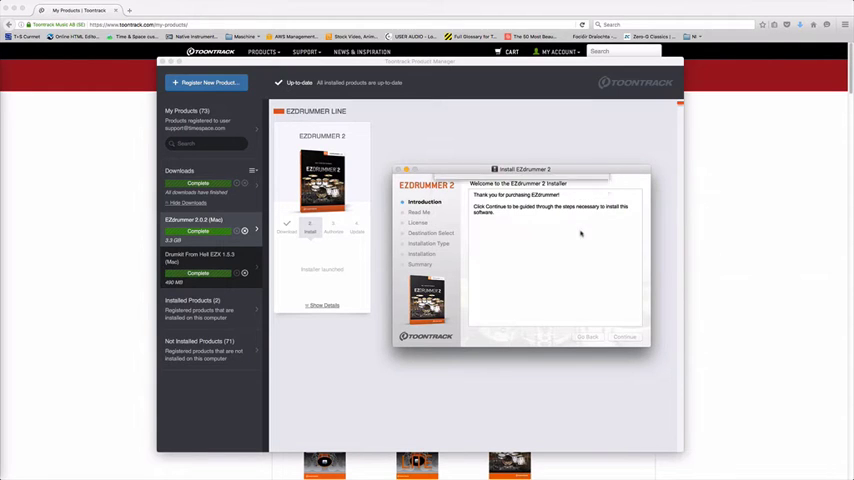
left_click(624, 336)
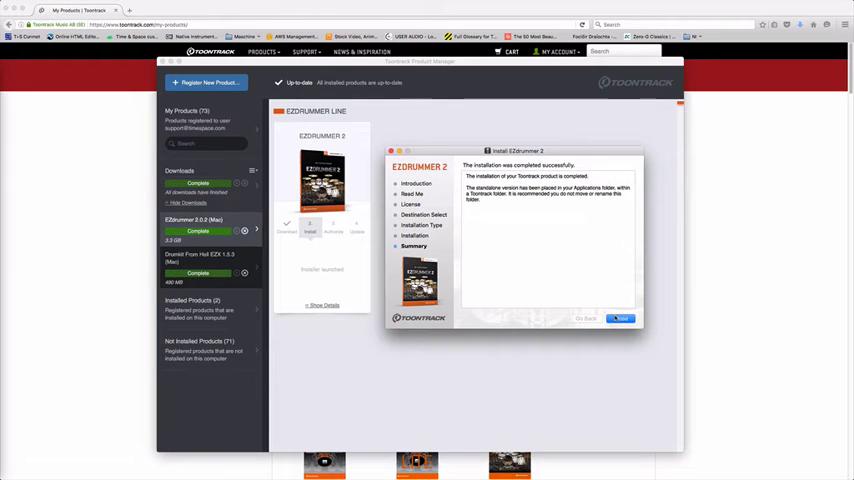
left_click(620, 318)
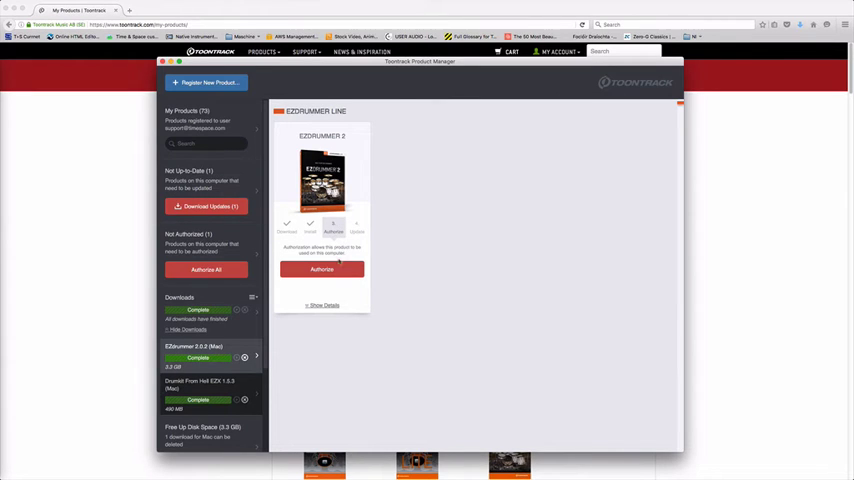
Authorize EZdrummer 2, removing the Studio Mac 10.8 authorization from the account.
left_click(321, 269)
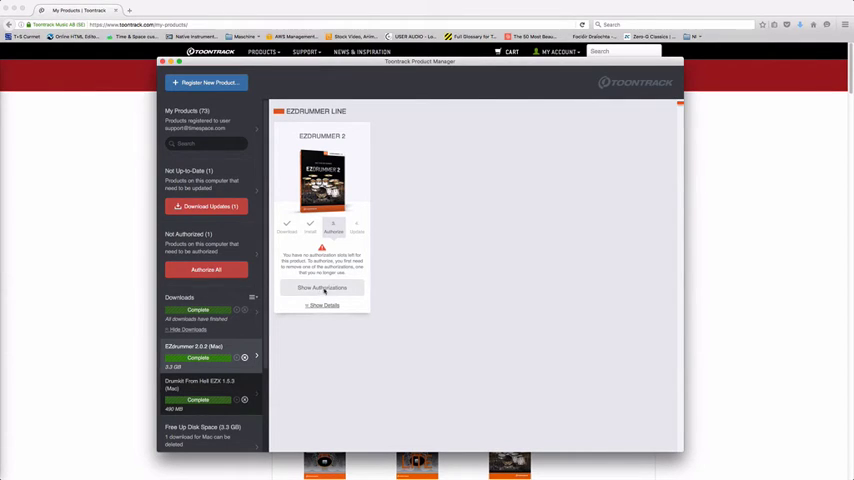
left_click(321, 288)
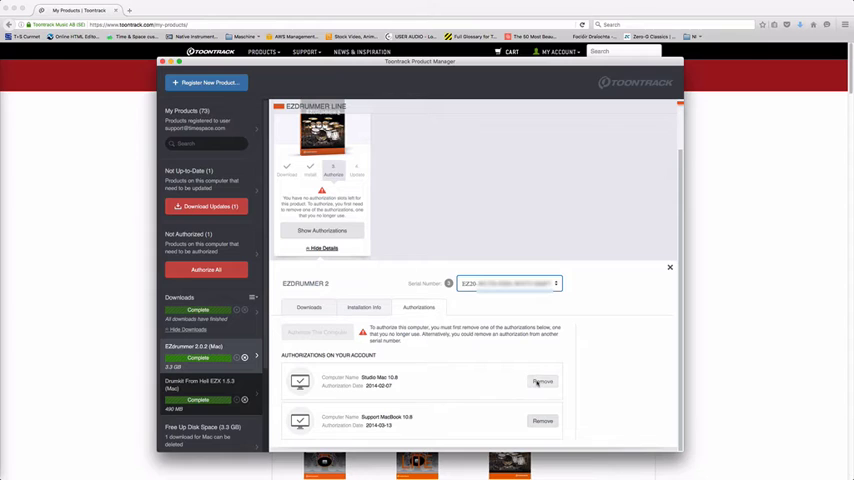
left_click(542, 382)
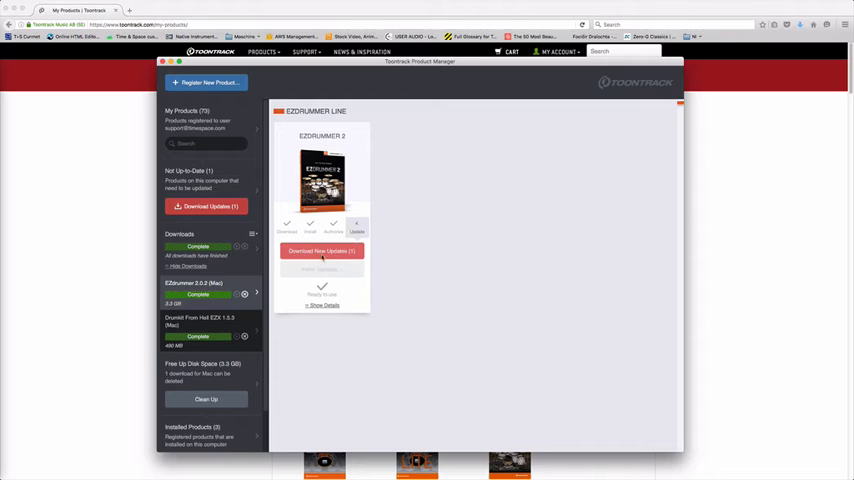
Download the EZdrummer 2.1.1 update, run its installer, and close it.
left_click(321, 251)
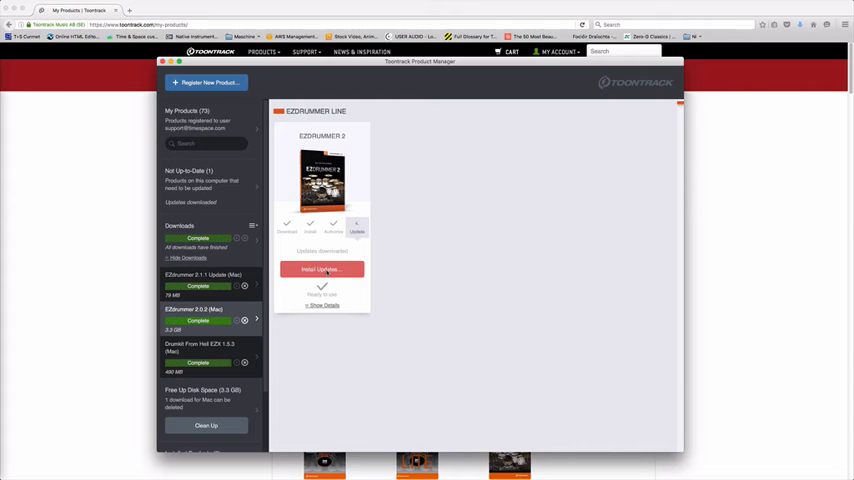
left_click(321, 269)
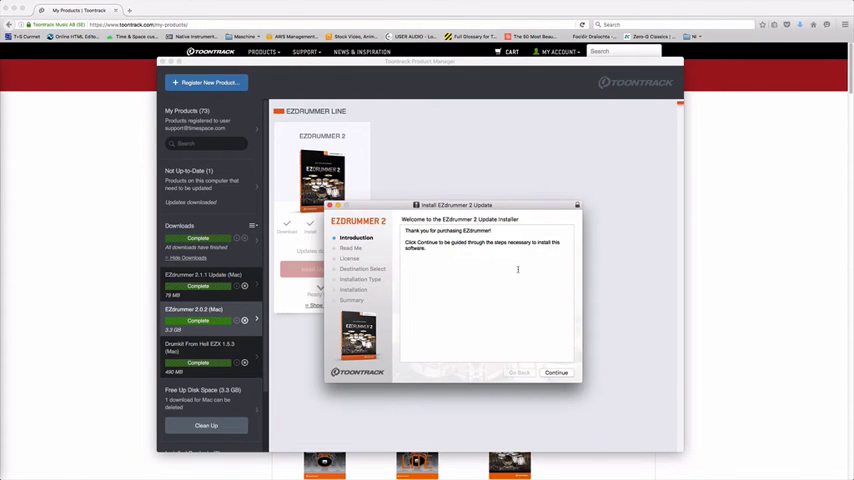
left_click(556, 372)
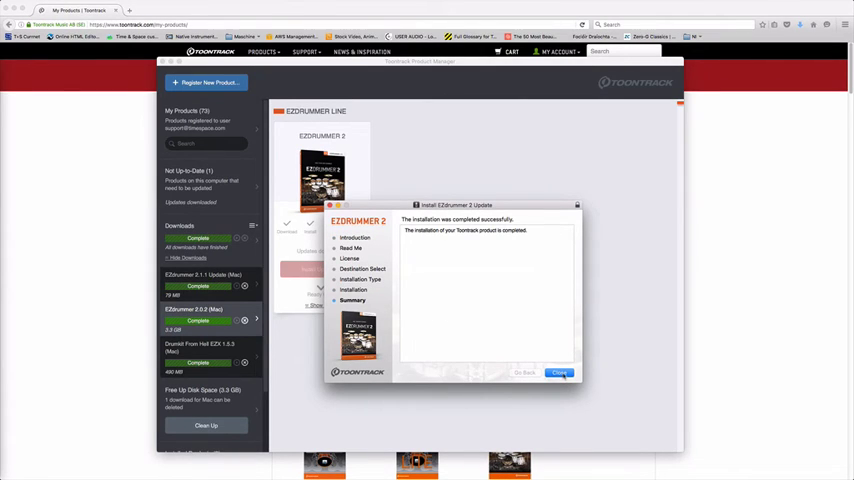
left_click(559, 372)
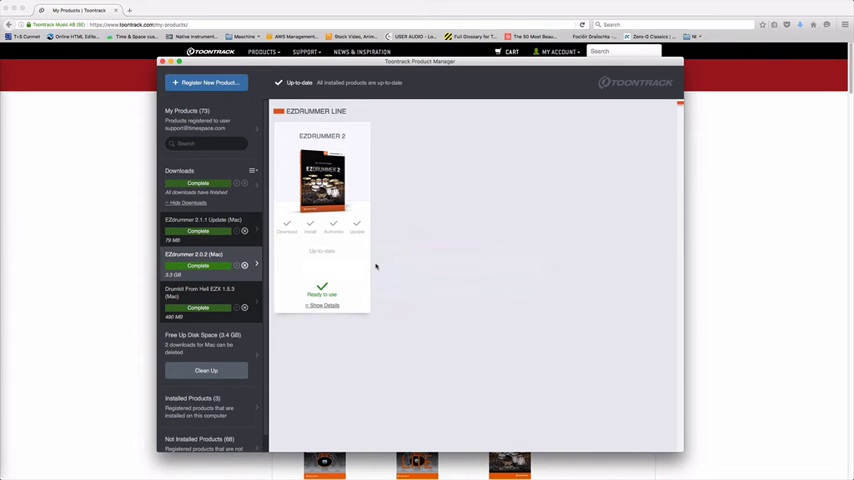
mouse_move(363, 262)
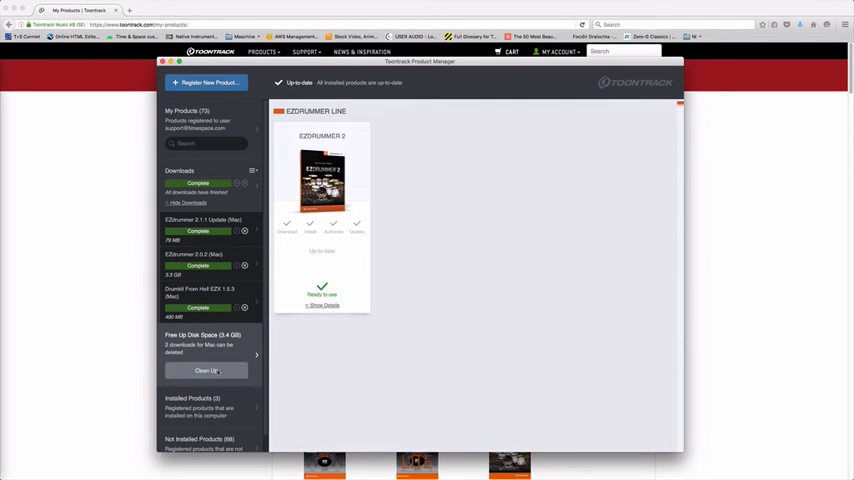
Clean up and delete the 3.4 GB of unneeded downloads.
left_click(206, 371)
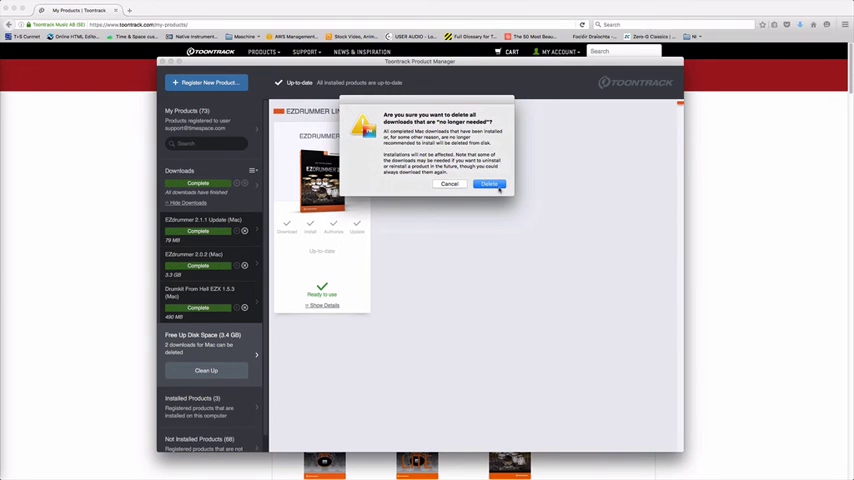
left_click(490, 184)
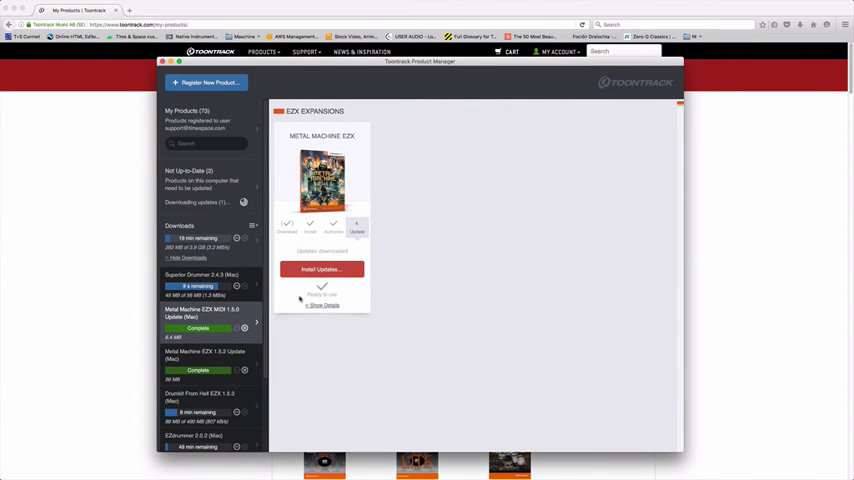
Install the Metal Machine EZX sound library update.
left_click(321, 269)
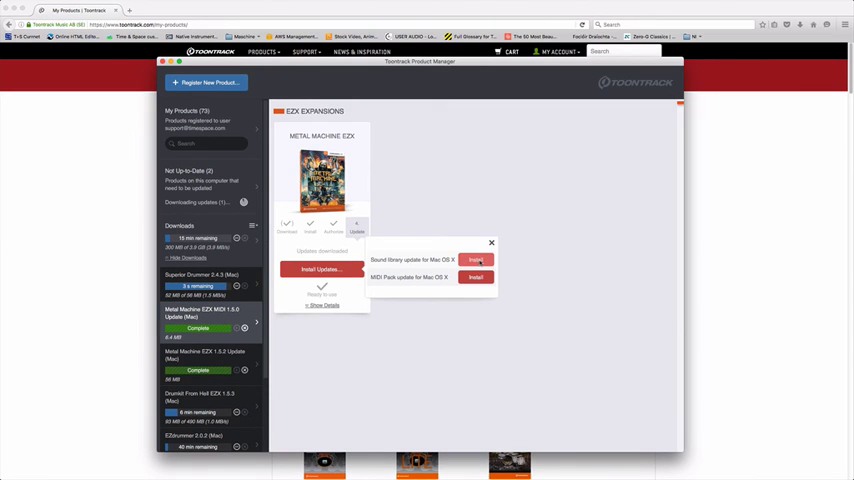
left_click(475, 260)
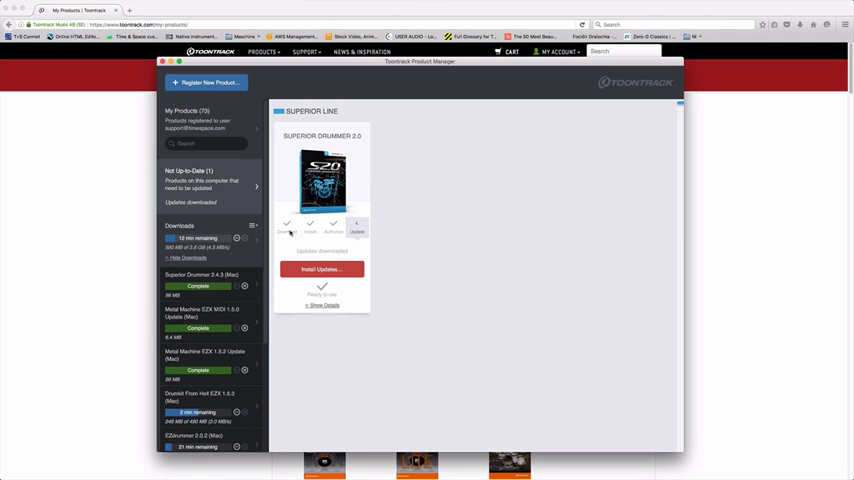
mouse_move(376, 340)
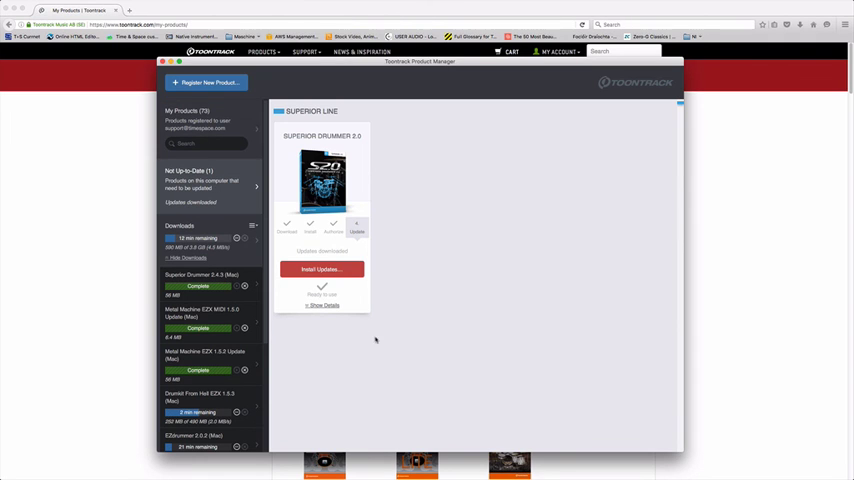